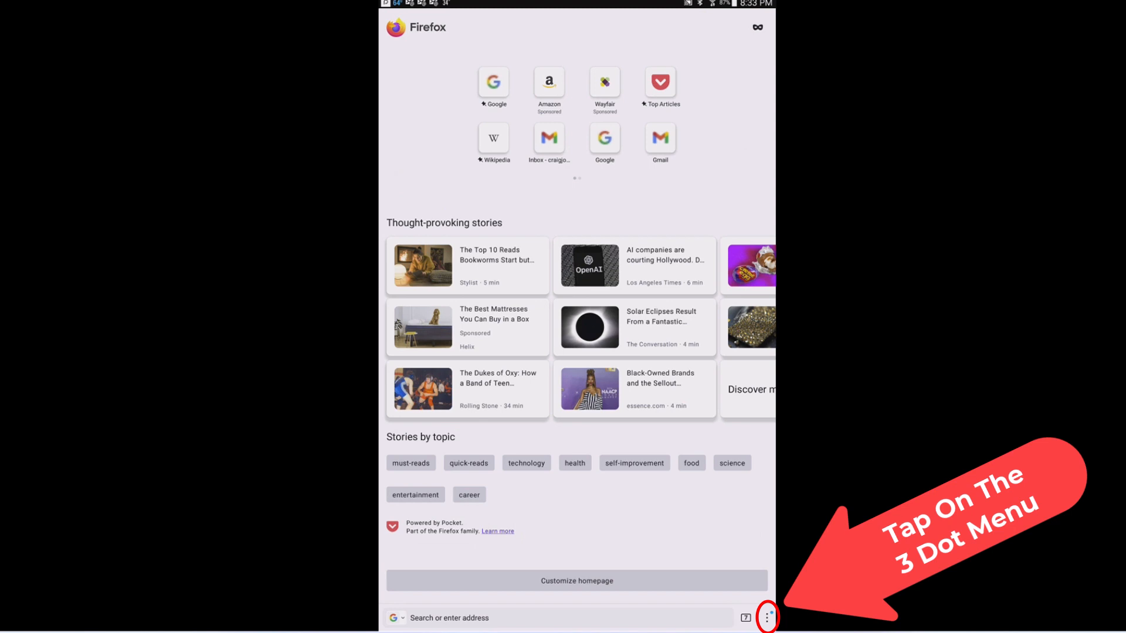
- Open the three-dot main menu from the homepage toolbar
click(767, 618)
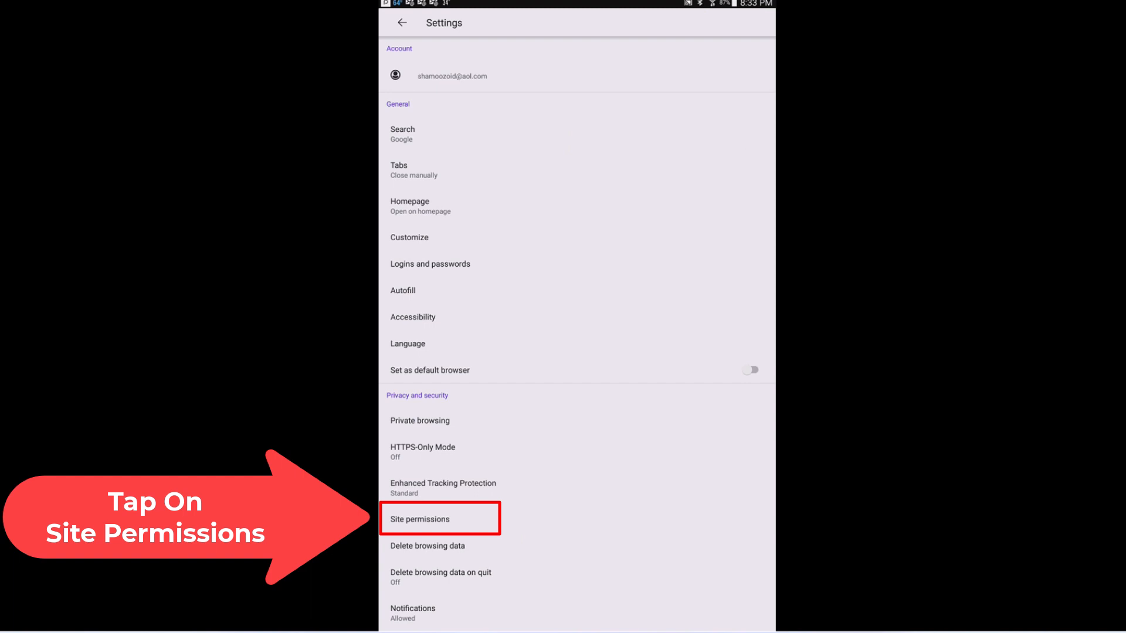
- Open Site permissions under Privacy and security
click(438, 519)
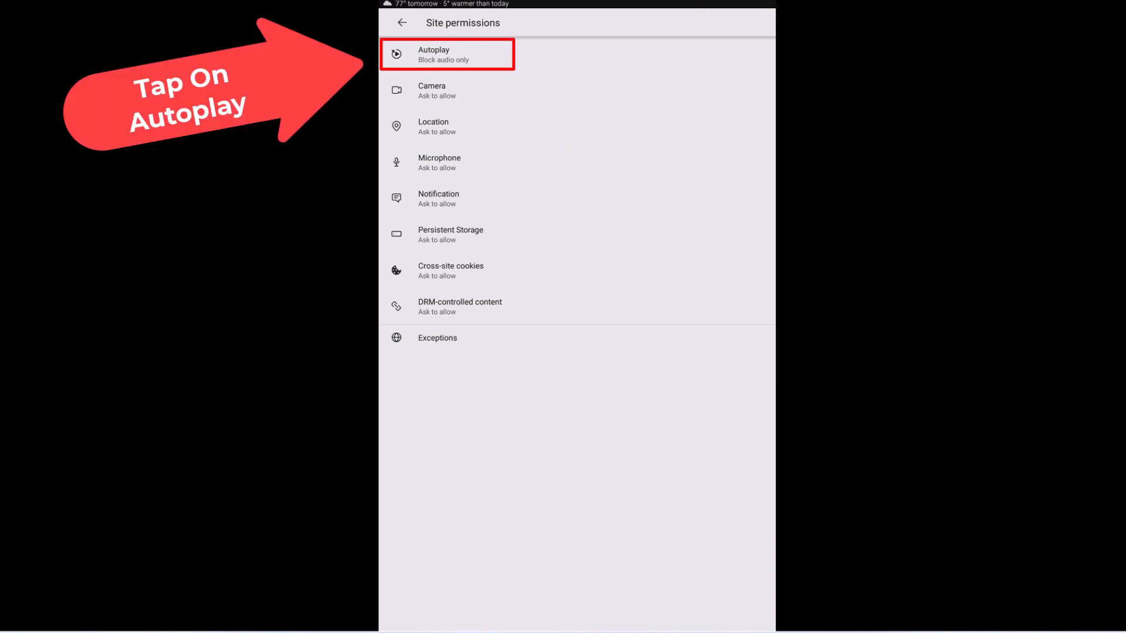
- Change Autoplay from blocking audio only to 'Block audio and video'
click(447, 54)
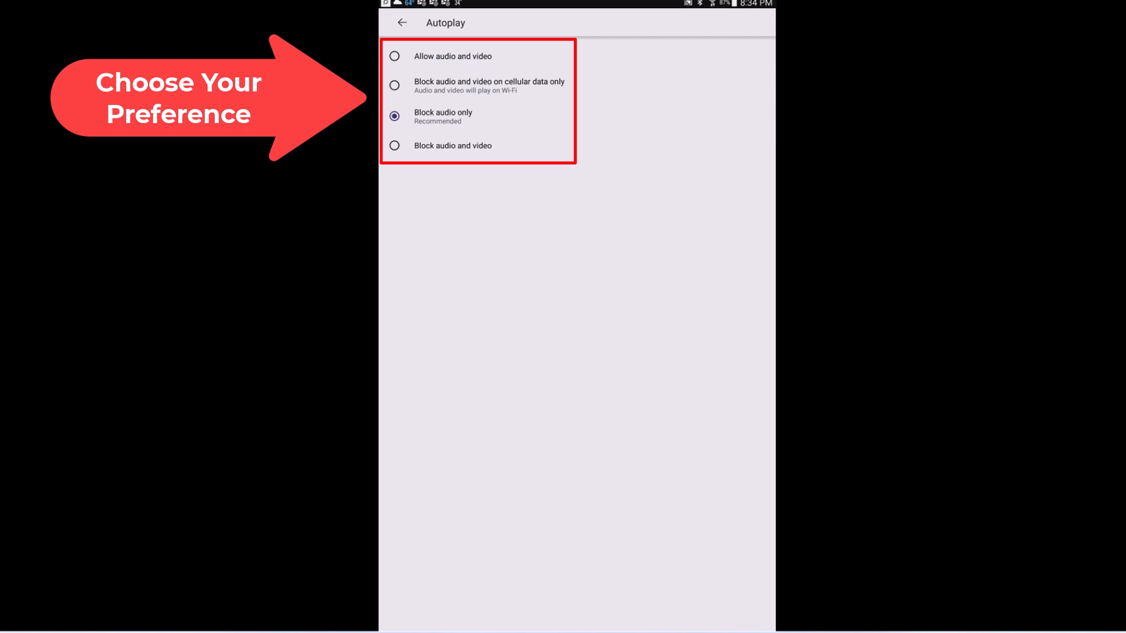
click(394, 146)
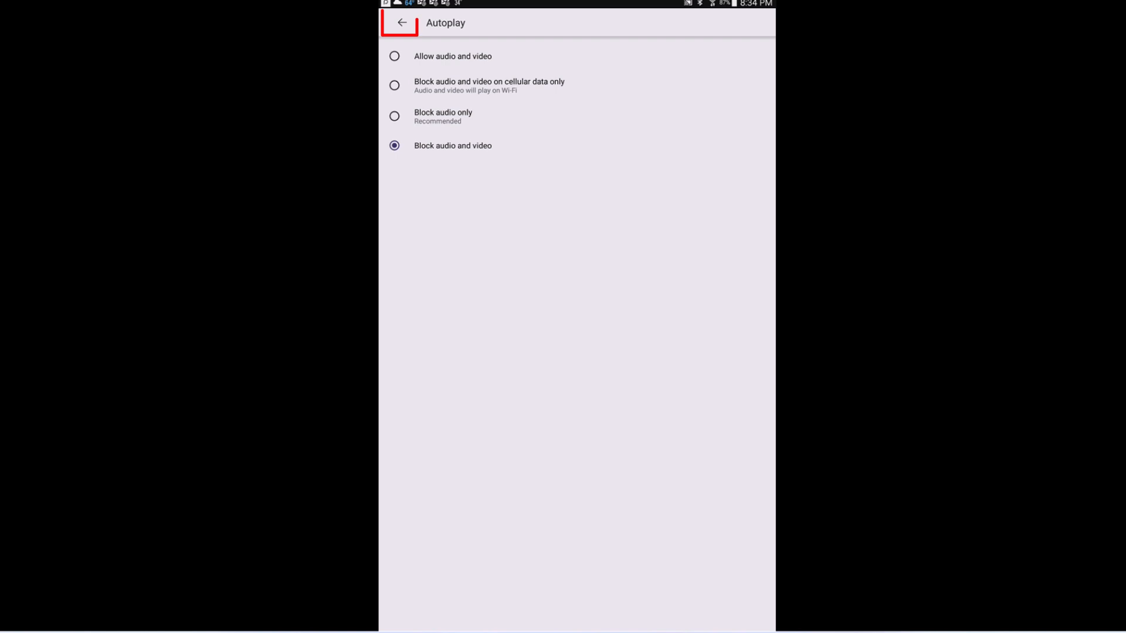
- Go back through Site permissions and Settings to the Firefox homepage
click(401, 22)
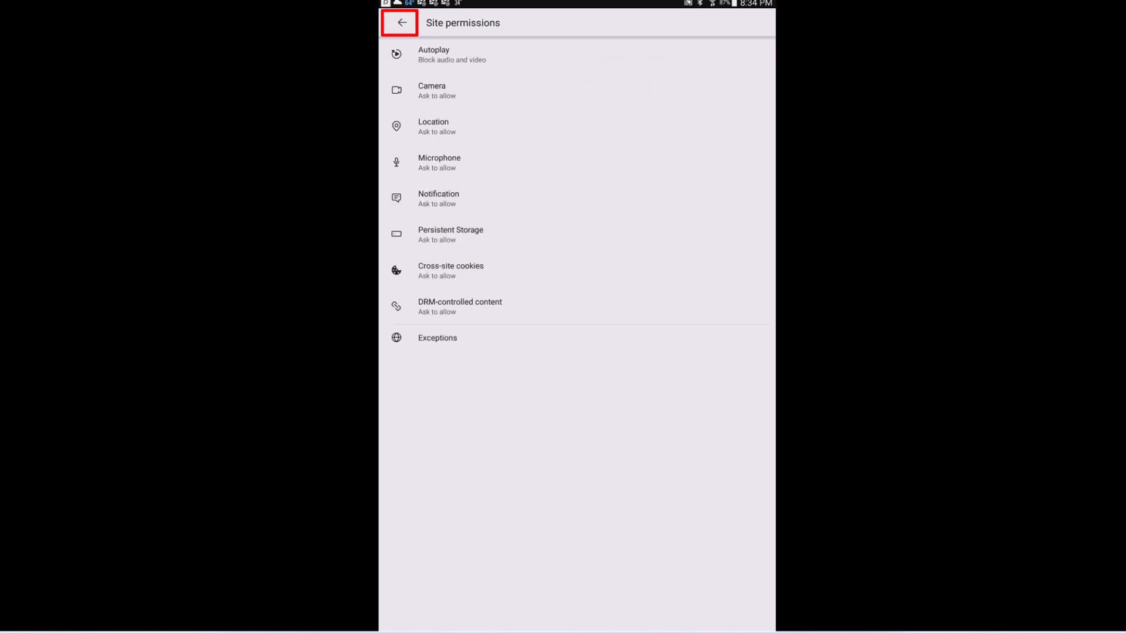
click(400, 23)
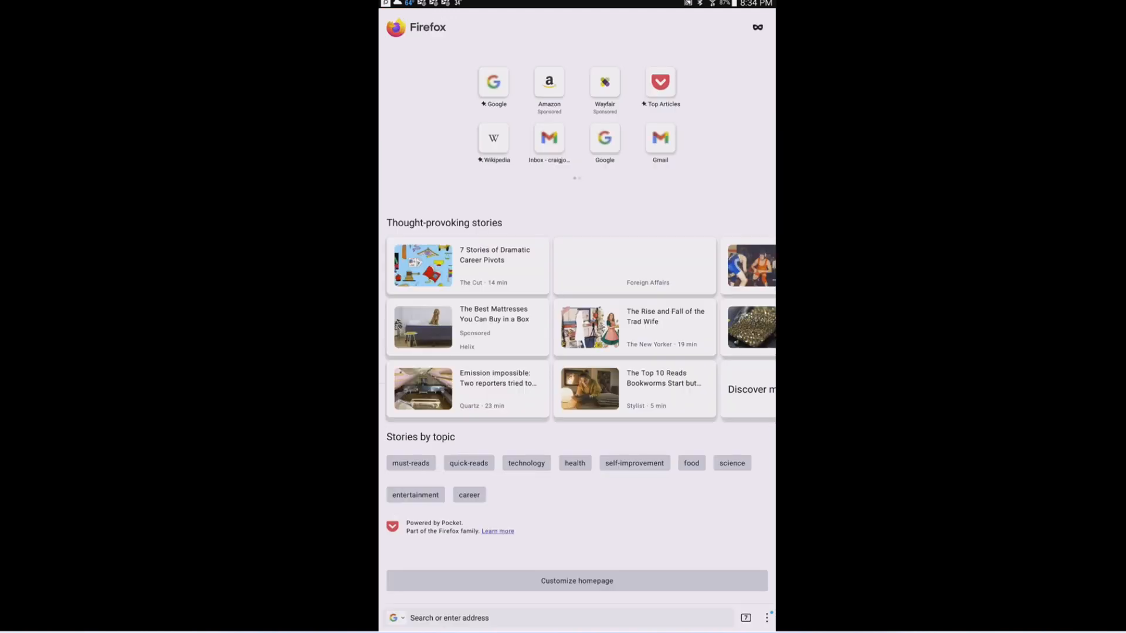